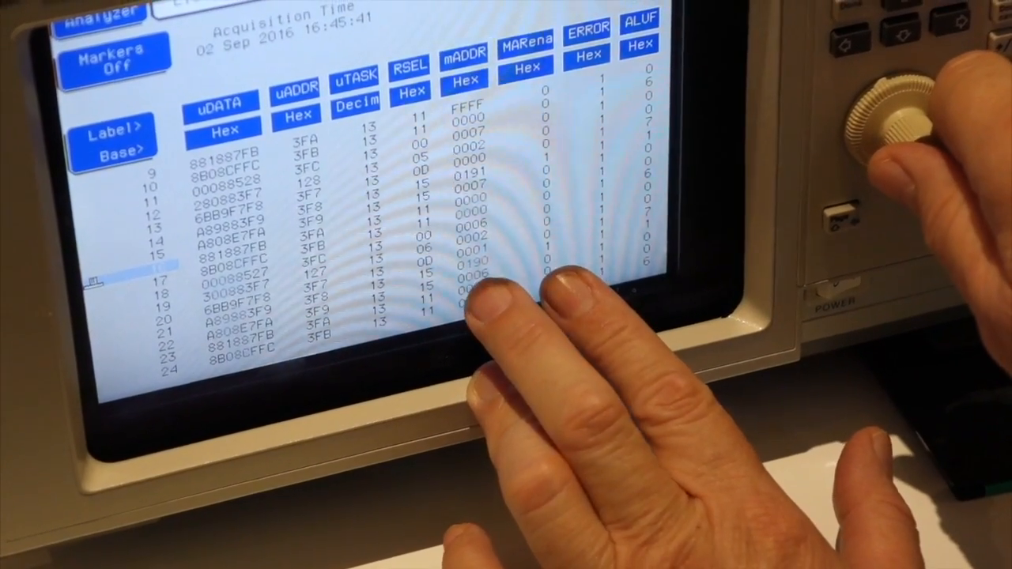
scroll("down", 3)
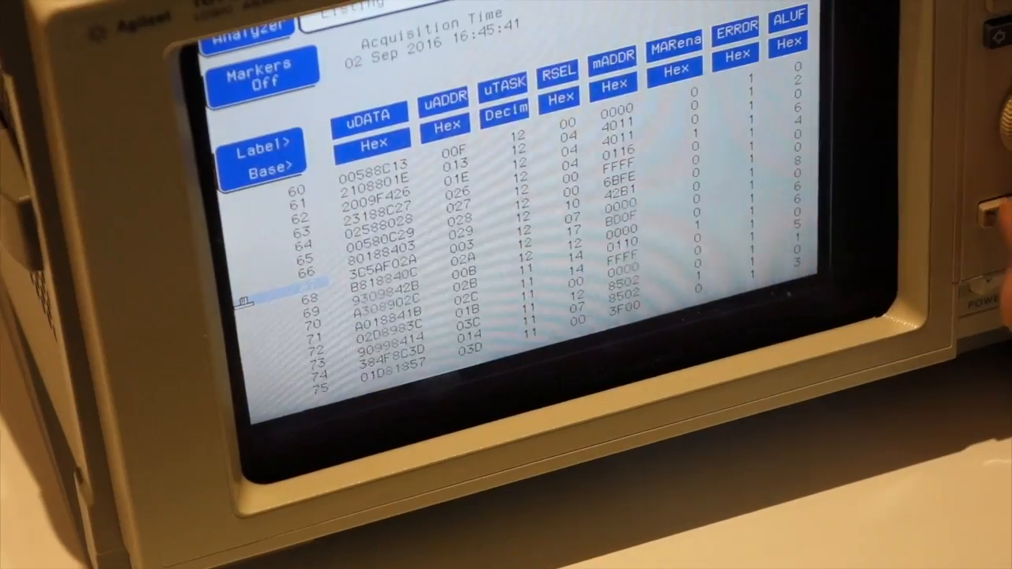
scroll("down", 3)
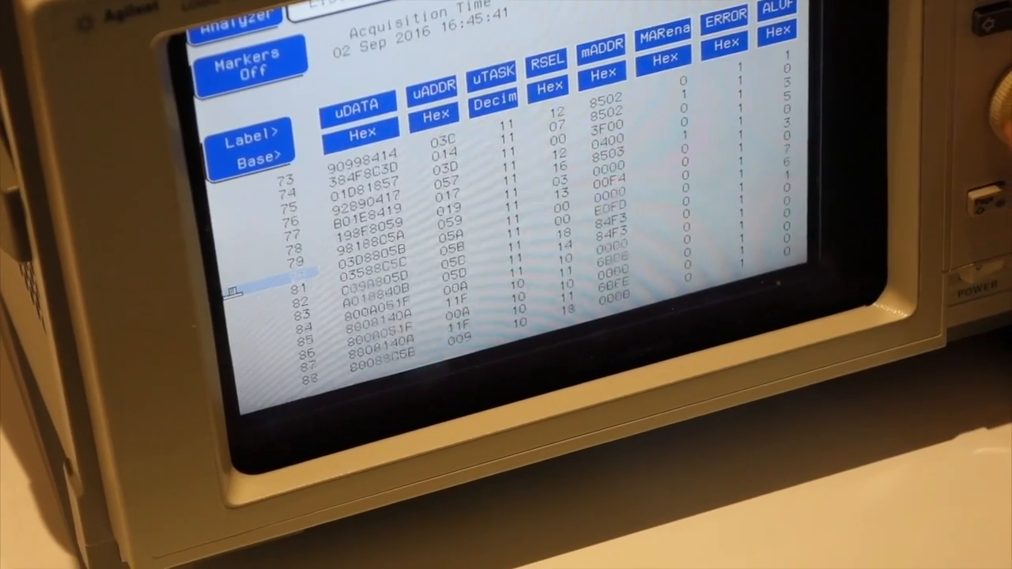
scroll("down", 3)
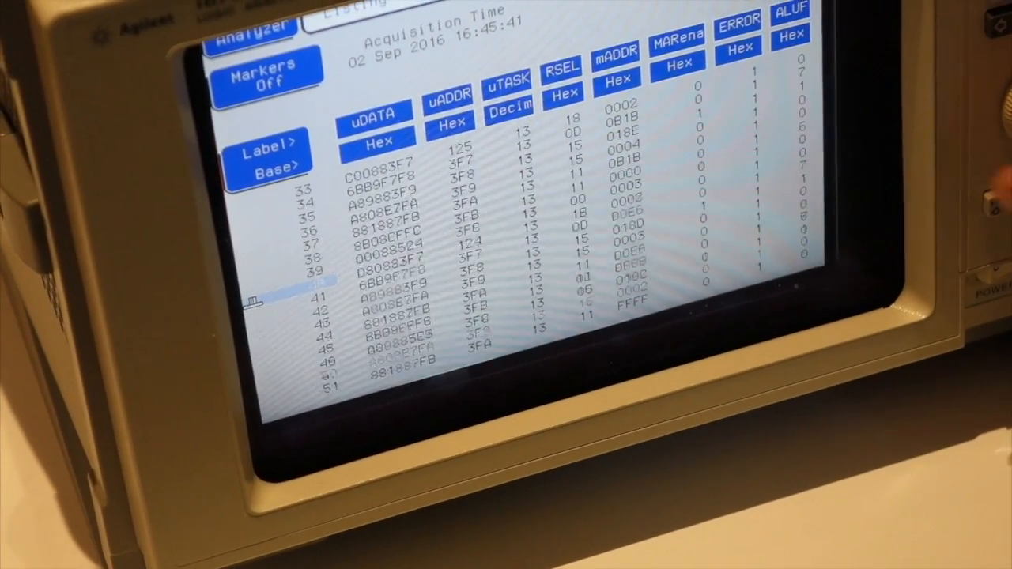
scroll("up", 3)
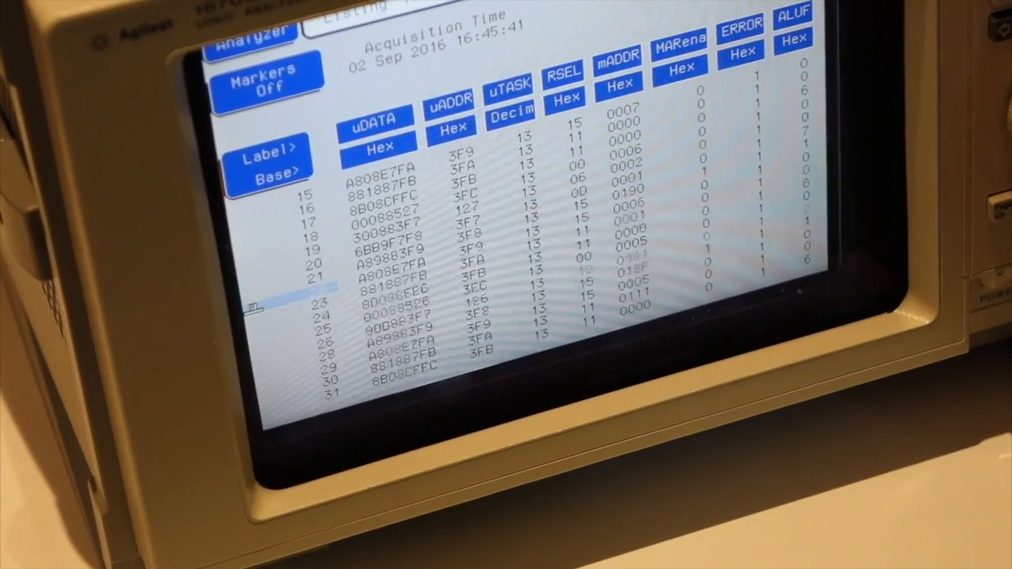